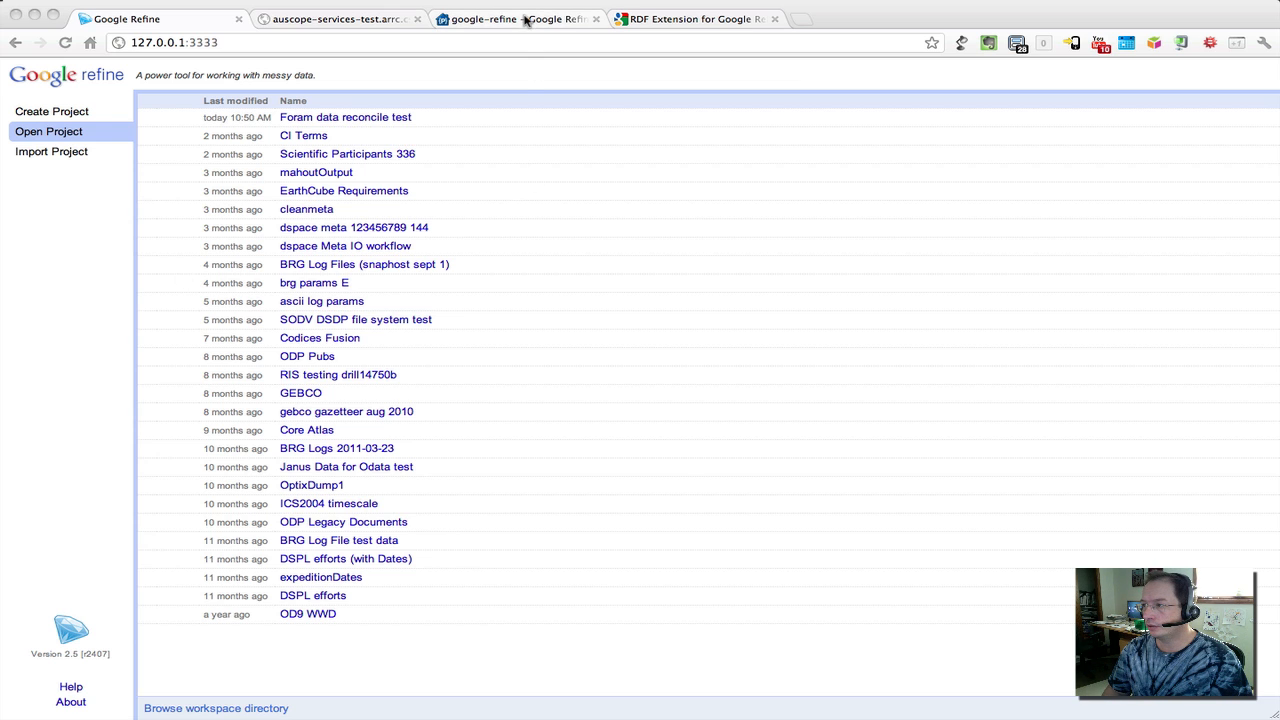
Step: Open the Foram data reconcile test project and show the RDF reconciliation service options
click(515, 19)
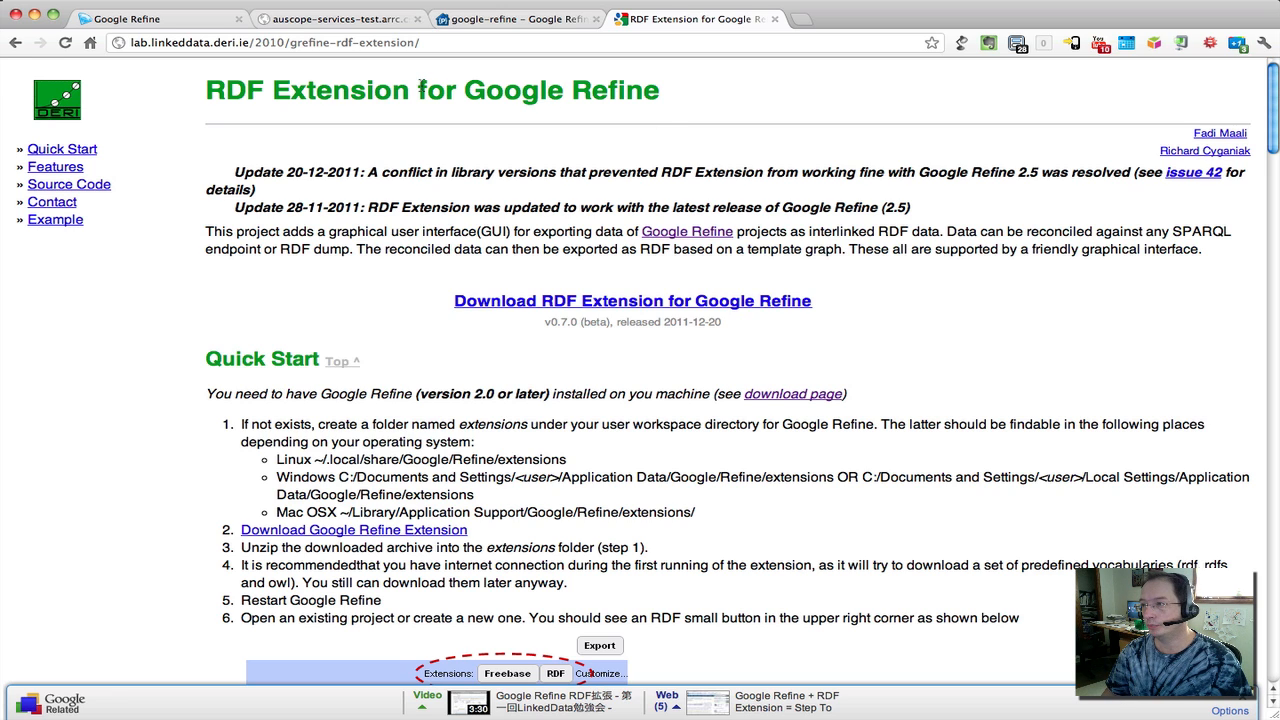
click(155, 19)
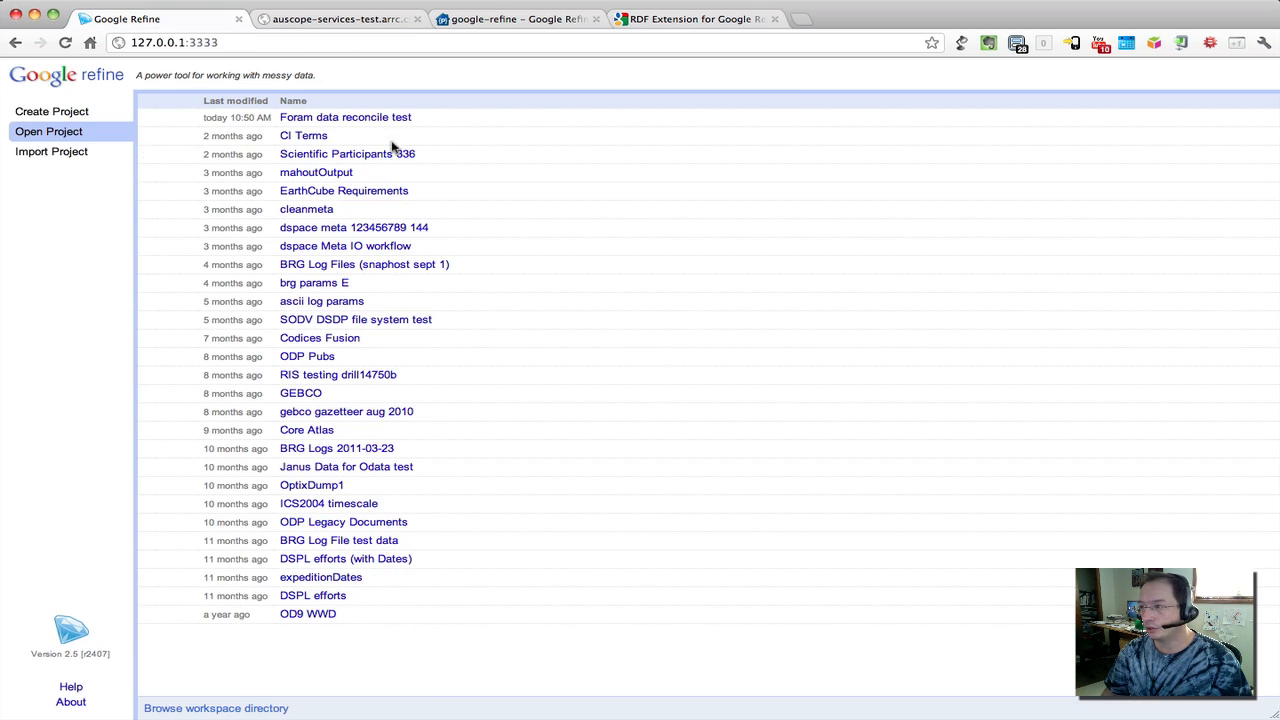
click(345, 117)
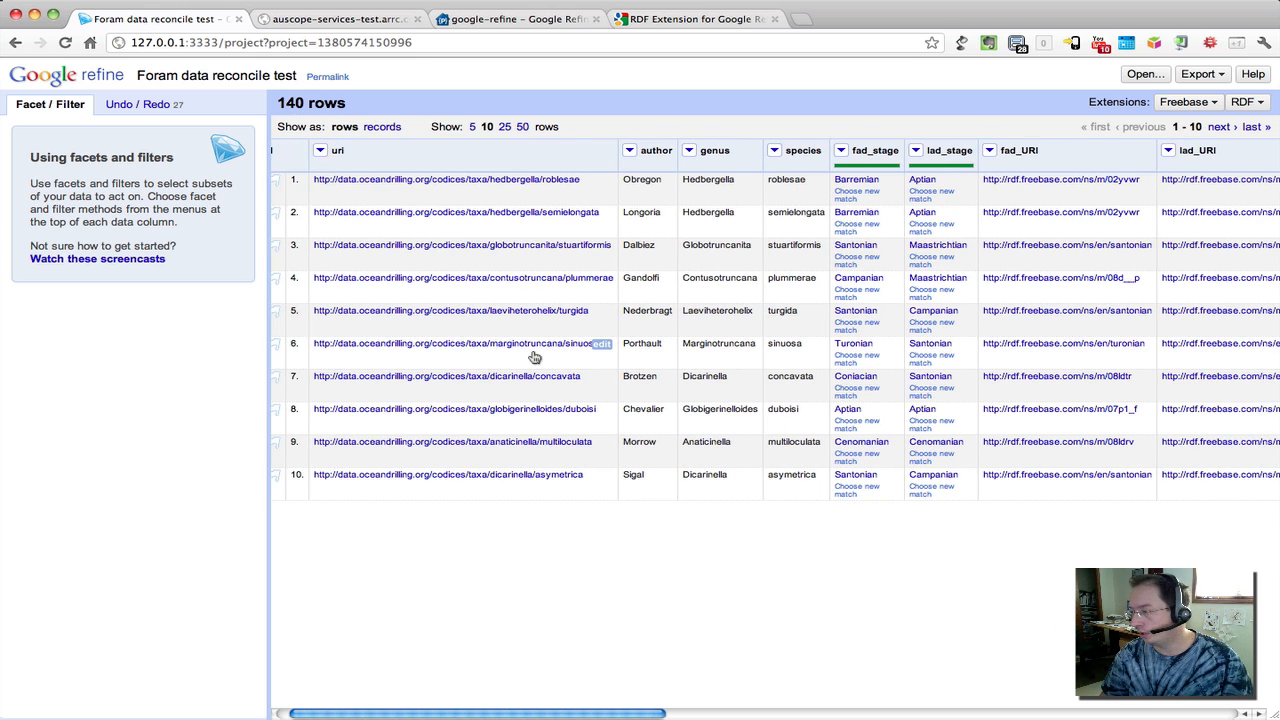
scroll(right, 3)
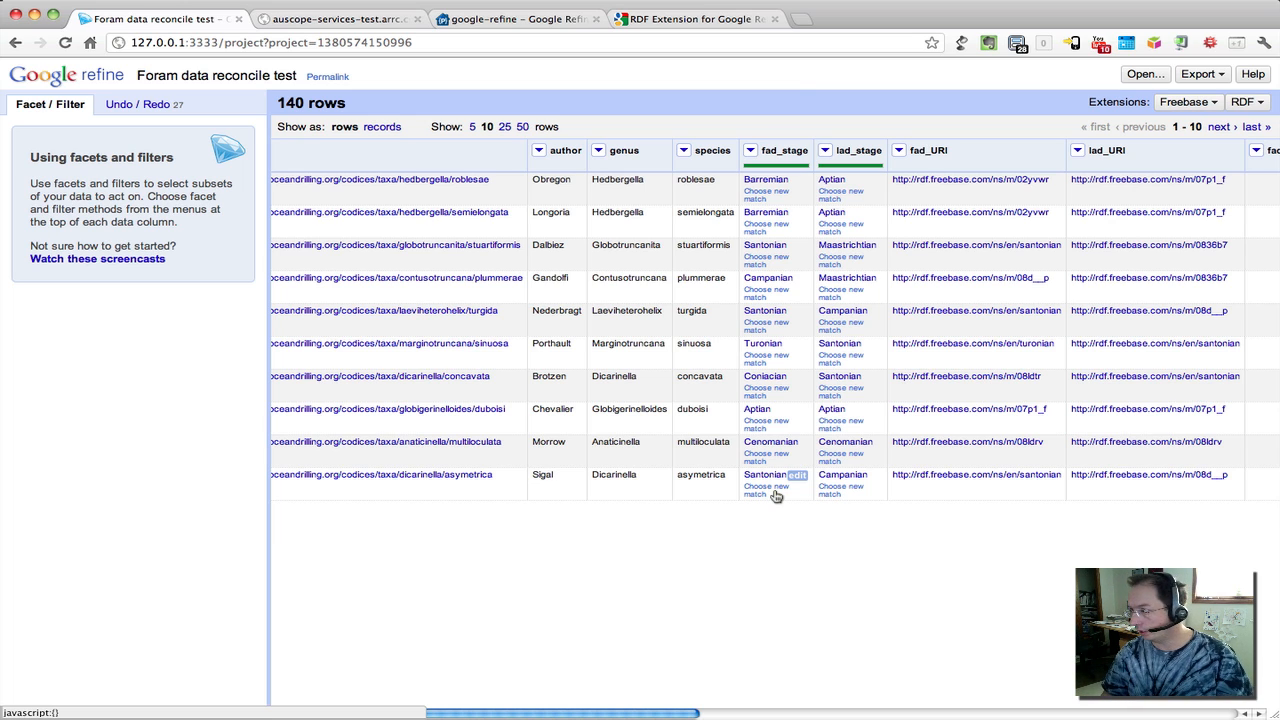
mouse_move(1218, 142)
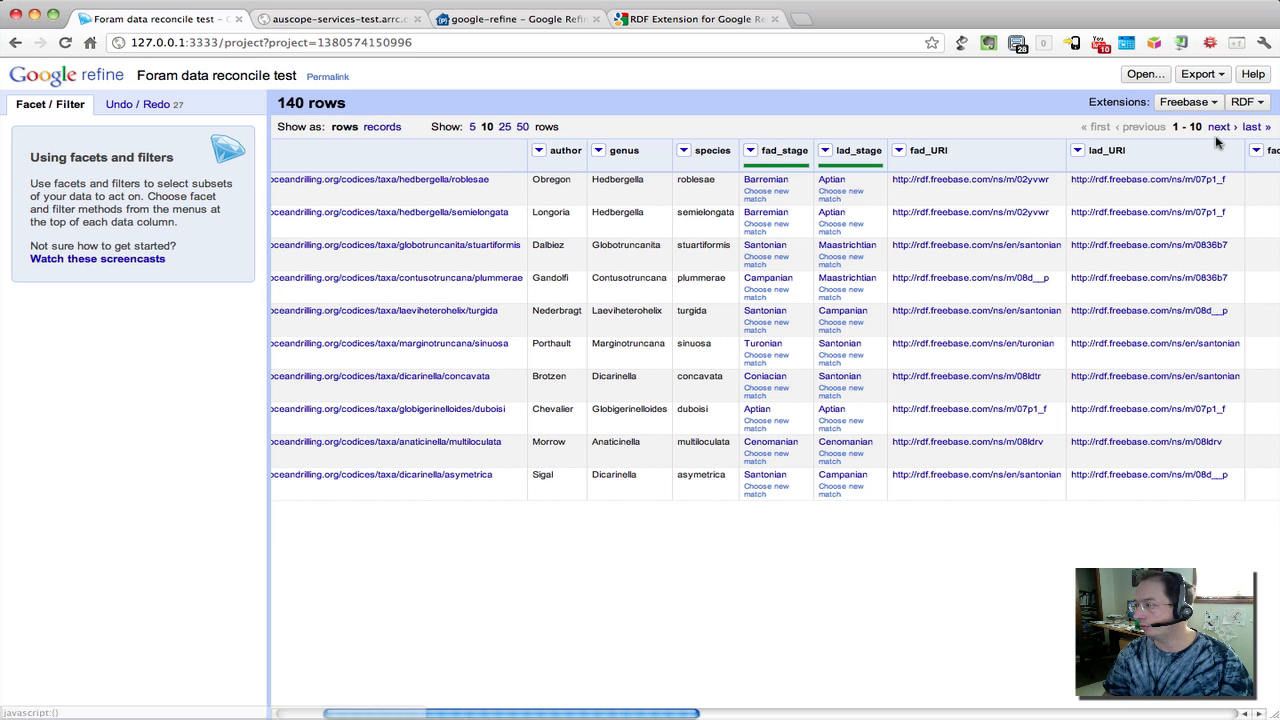
click(1243, 101)
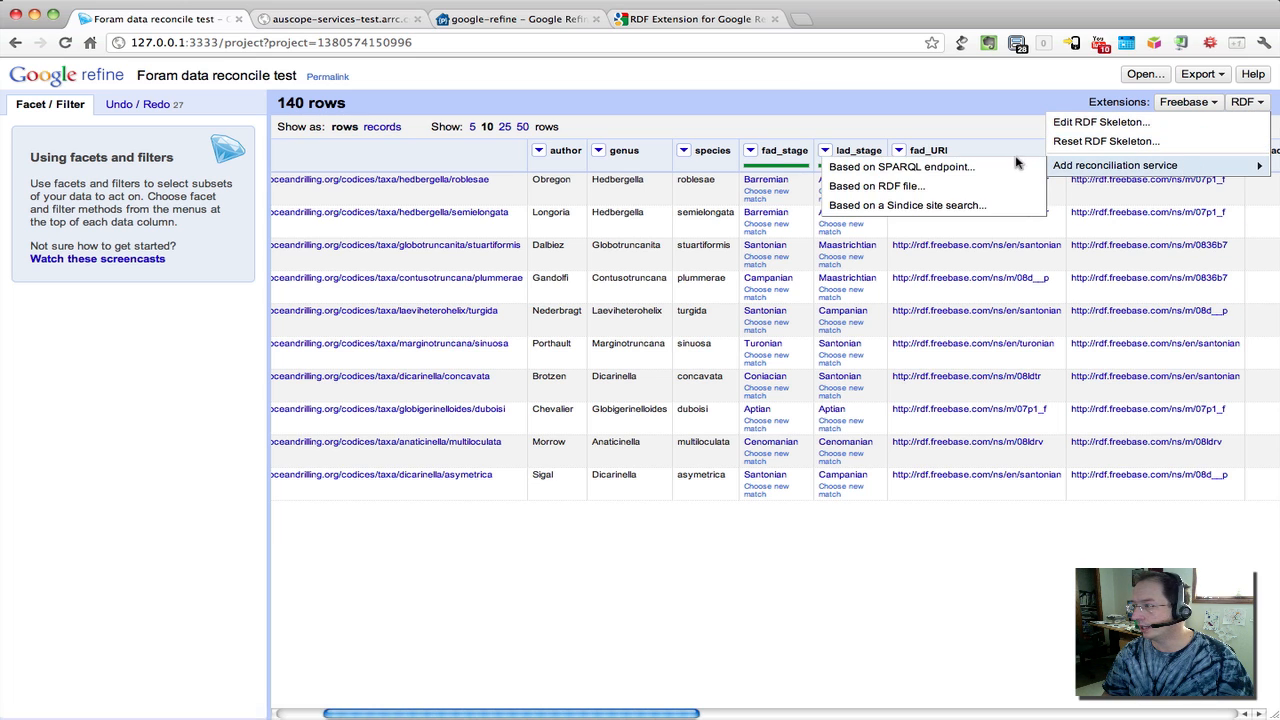
Step: Define a SPARQL endpoint service named CSIRO using the openrdf-sesame ischart repository URL
click(901, 167)
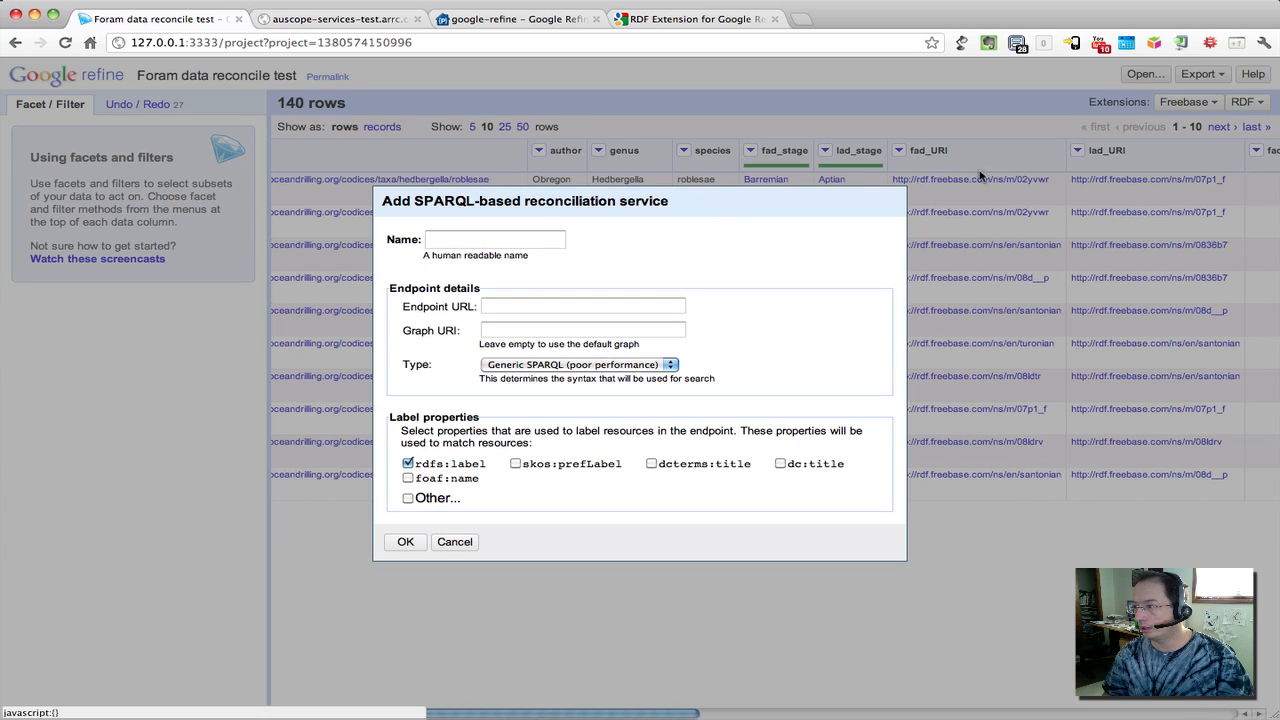
click(495, 239)
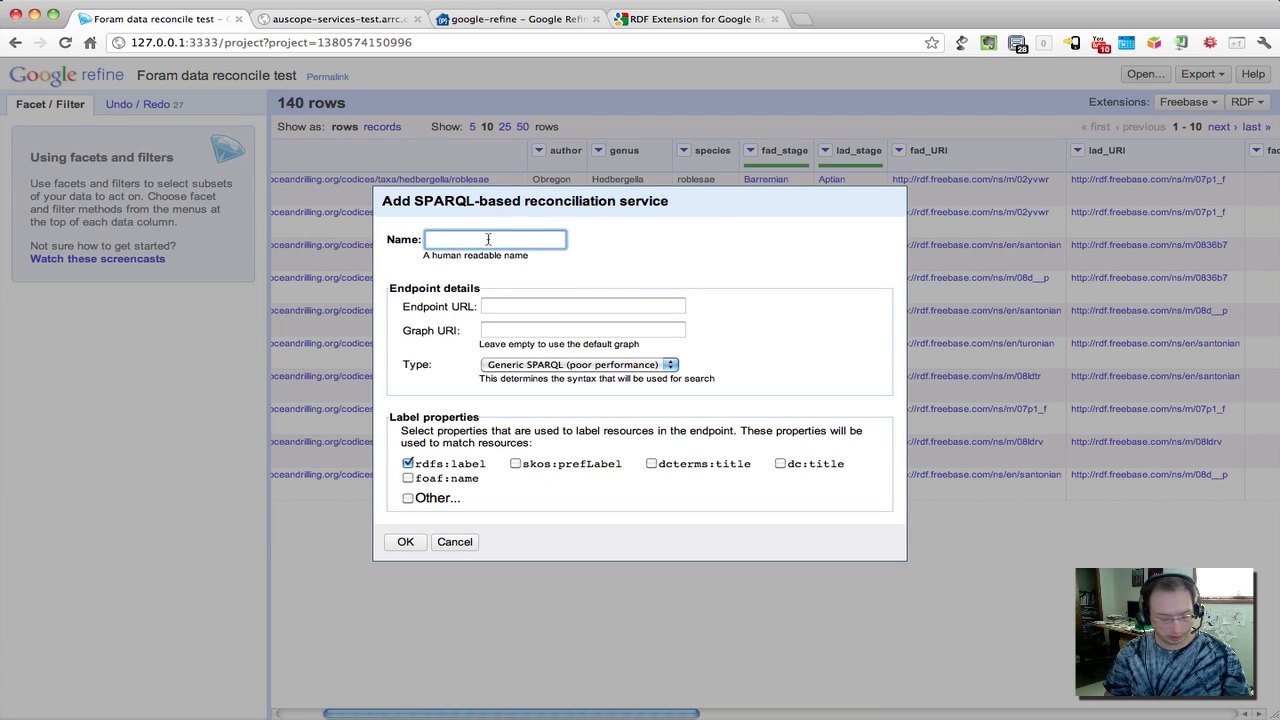
text(CSIRO)
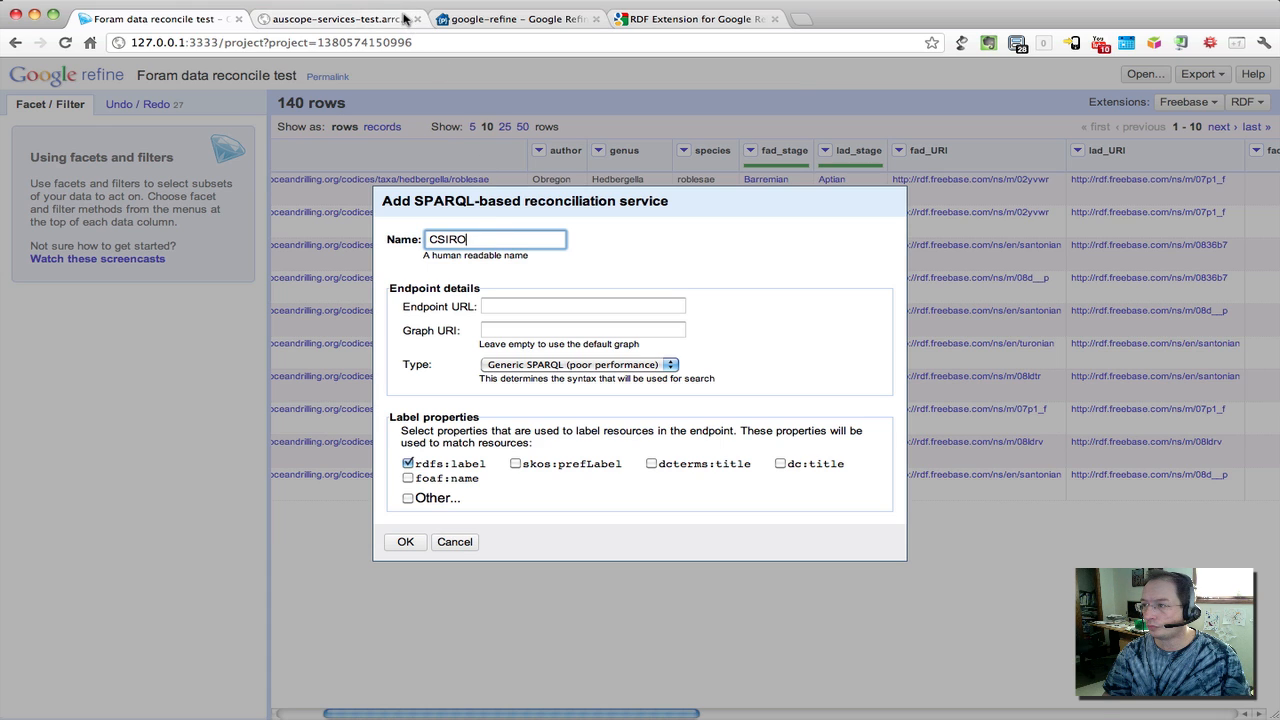
click(335, 18)
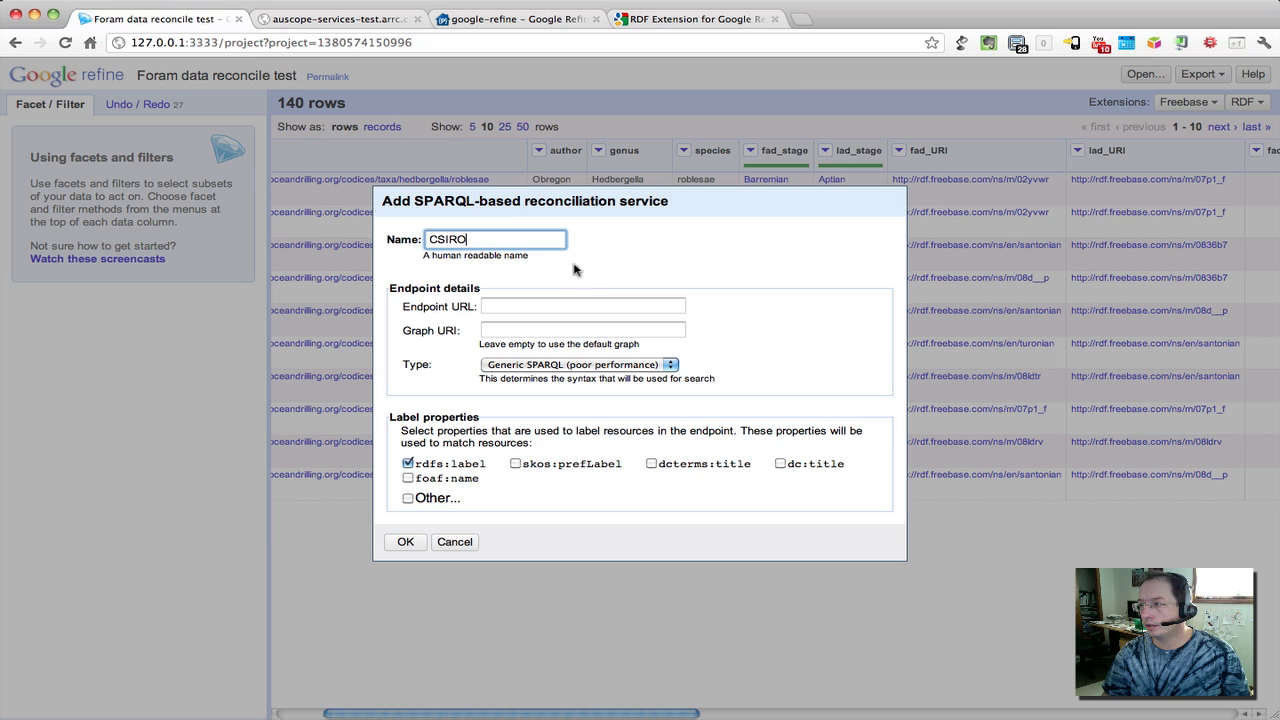
click(583, 306)
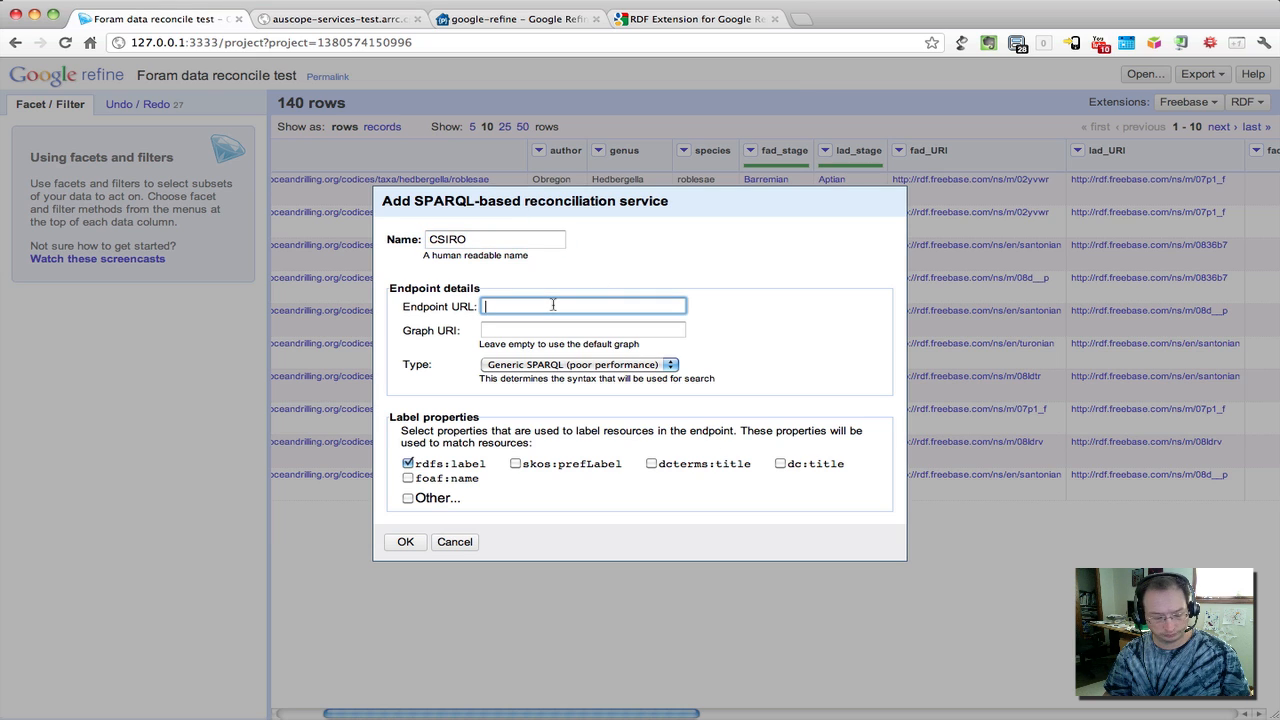
text(au/openrdf-sesame/repositories/ischart)
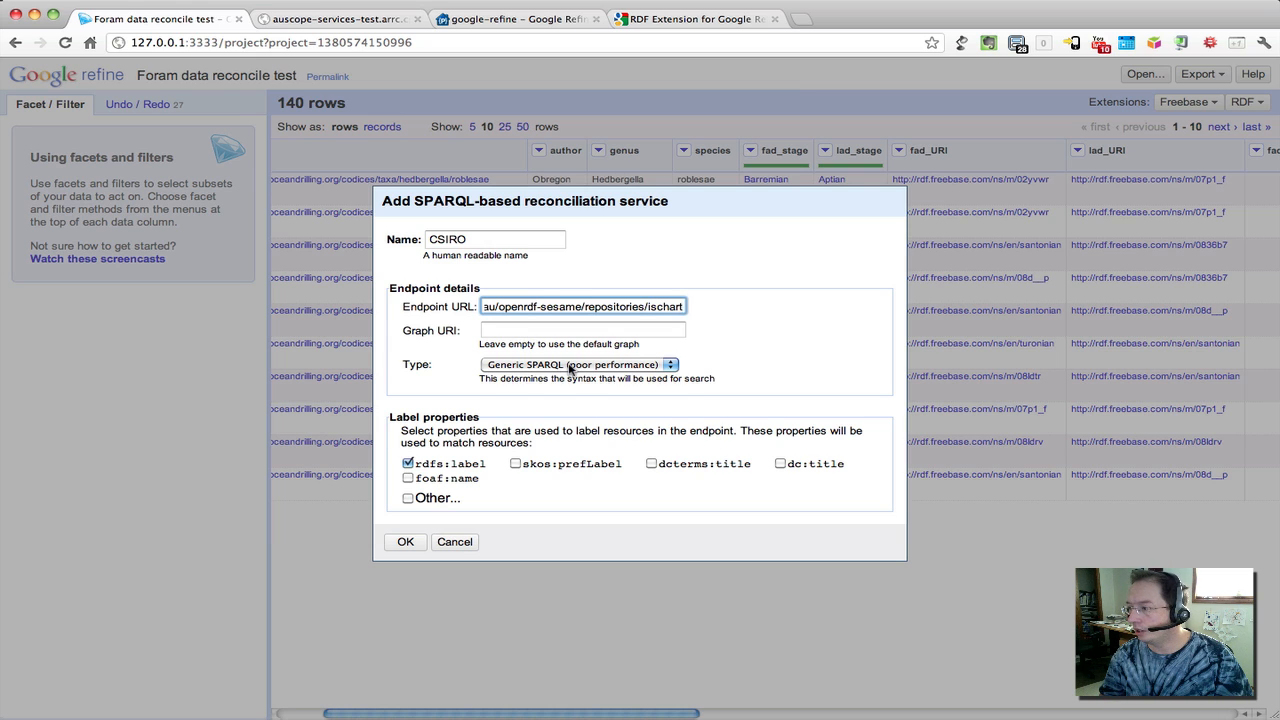
click(578, 364)
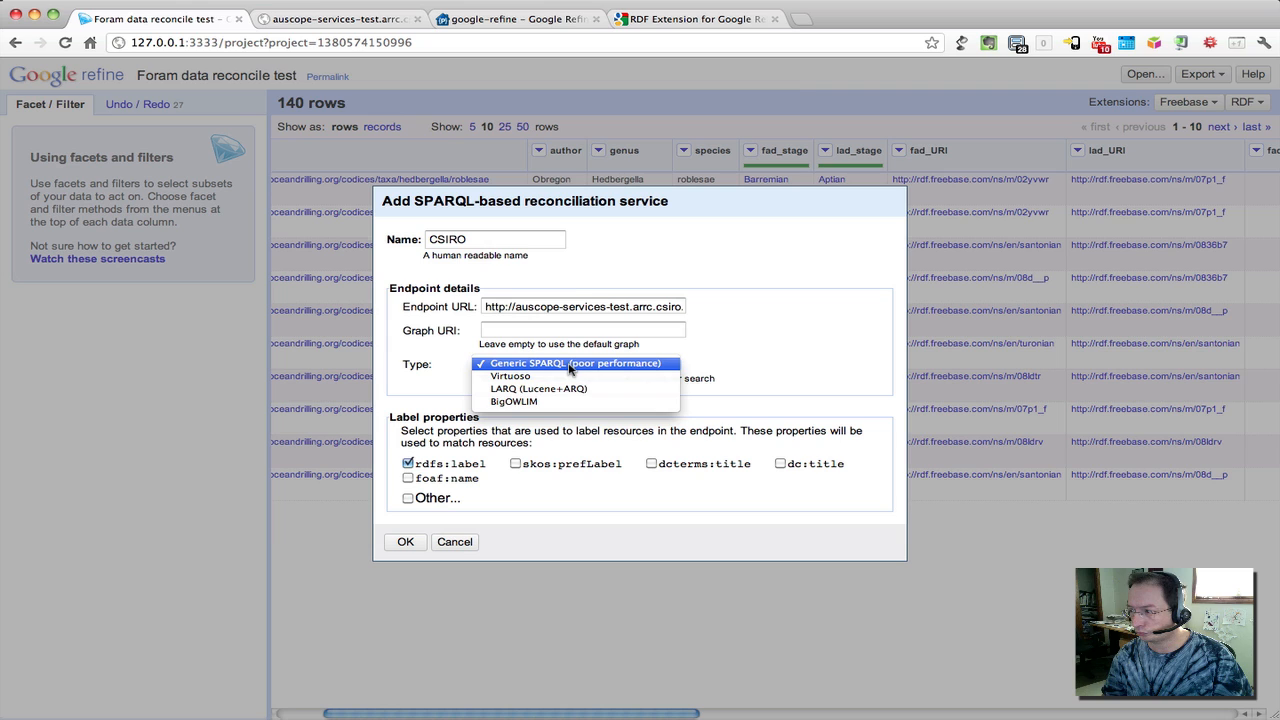
Step: Keep Generic SPARQL type, cancel the CSIRO form, then open fad_stage's Barremian match
click(576, 363)
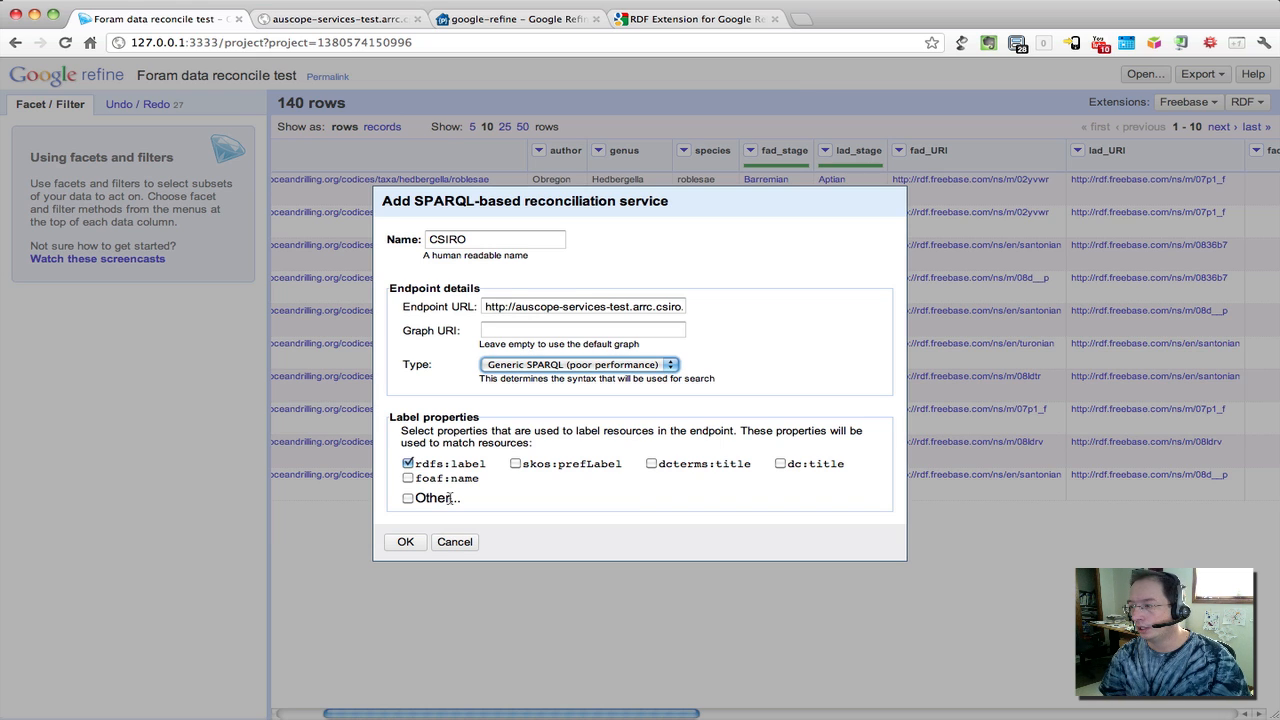
mouse_move(419, 512)
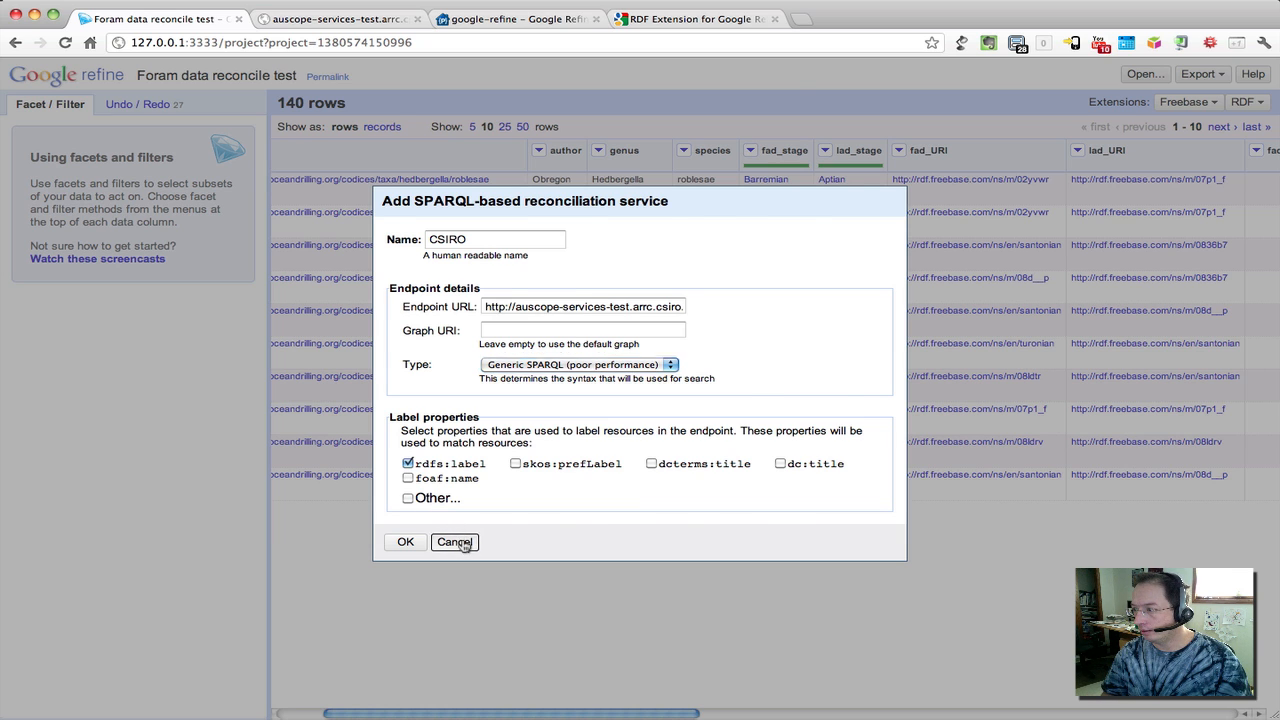
click(454, 541)
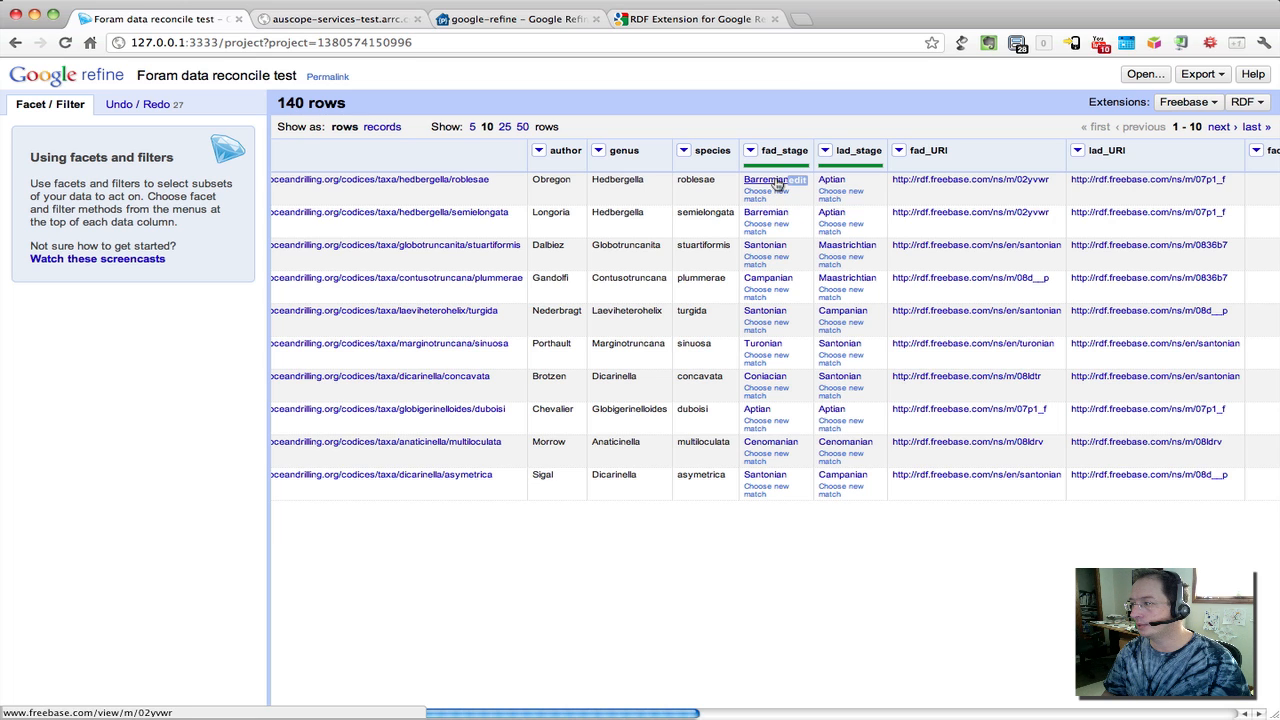
click(751, 153)
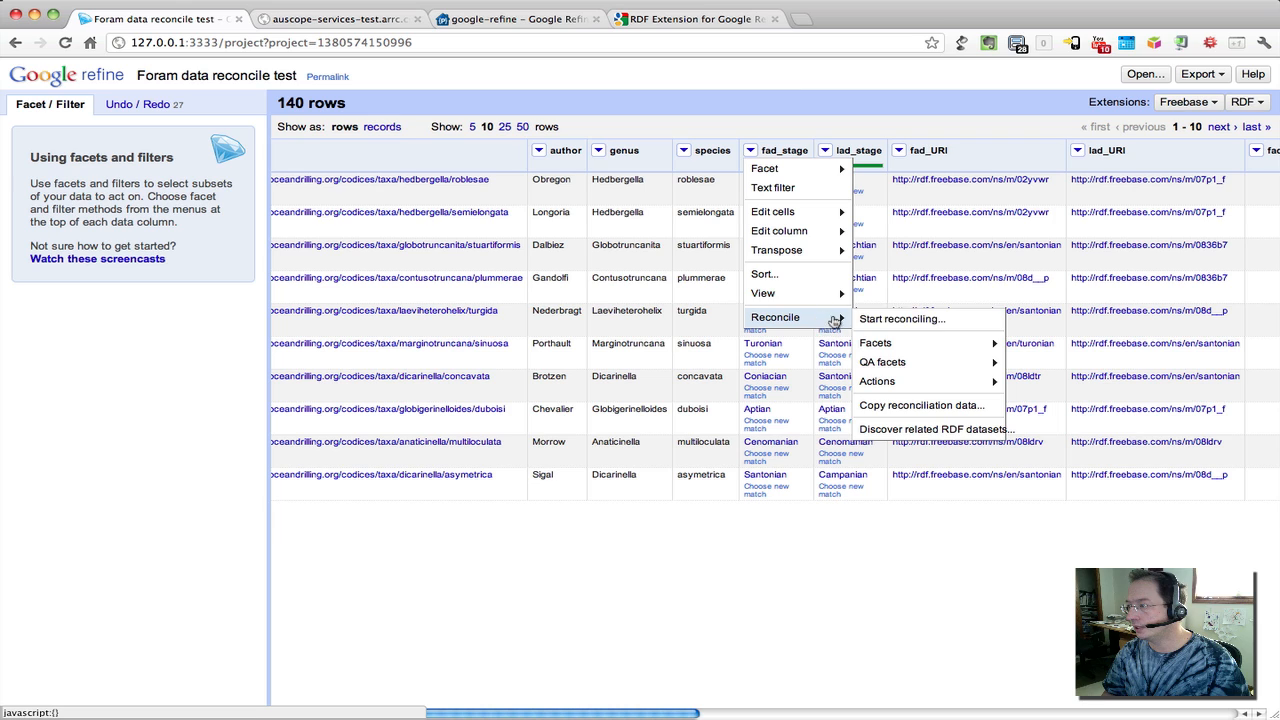
Step: Reconcile fad_stage using the CSIRO service with GeochronologicEra as the match type
click(899, 318)
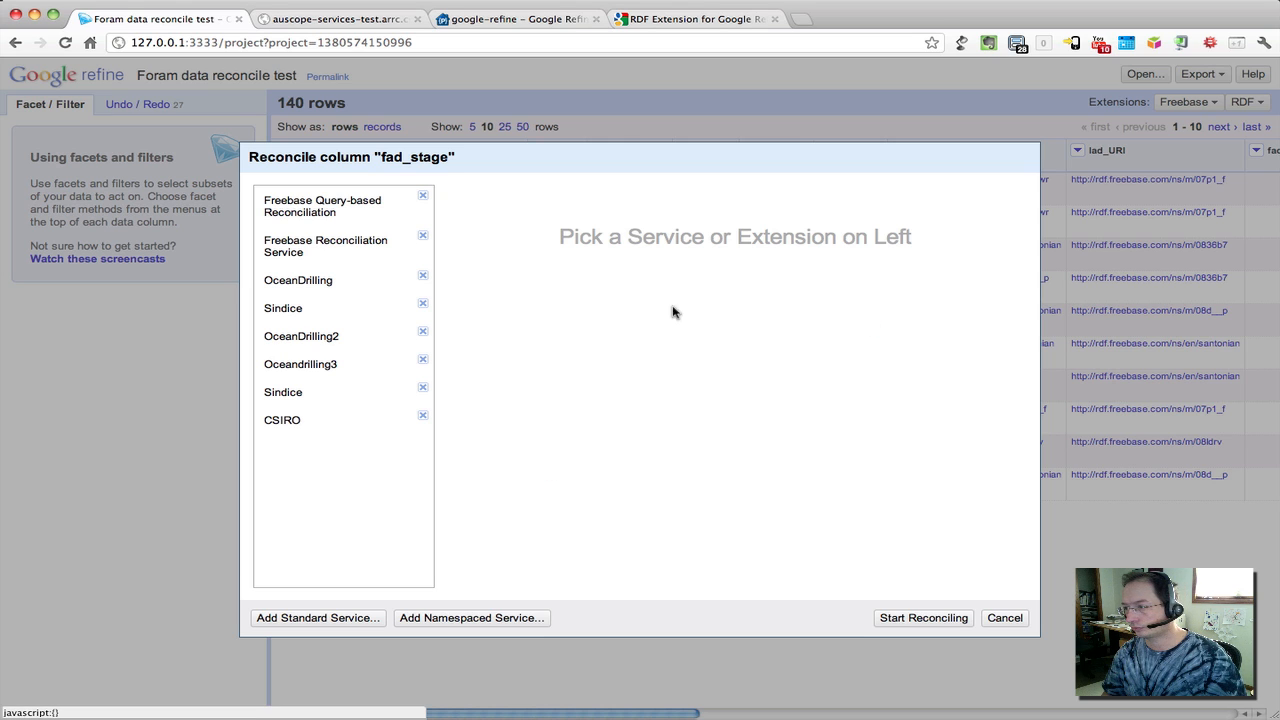
mouse_move(283, 420)
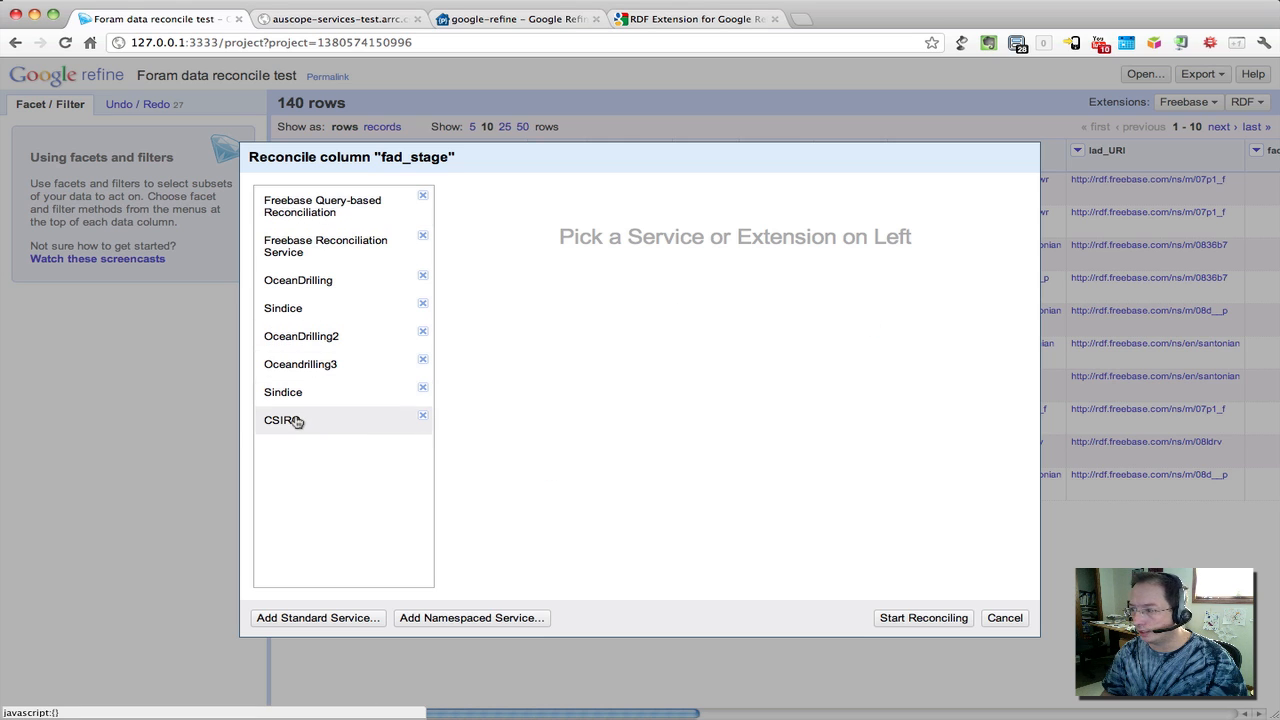
click(283, 420)
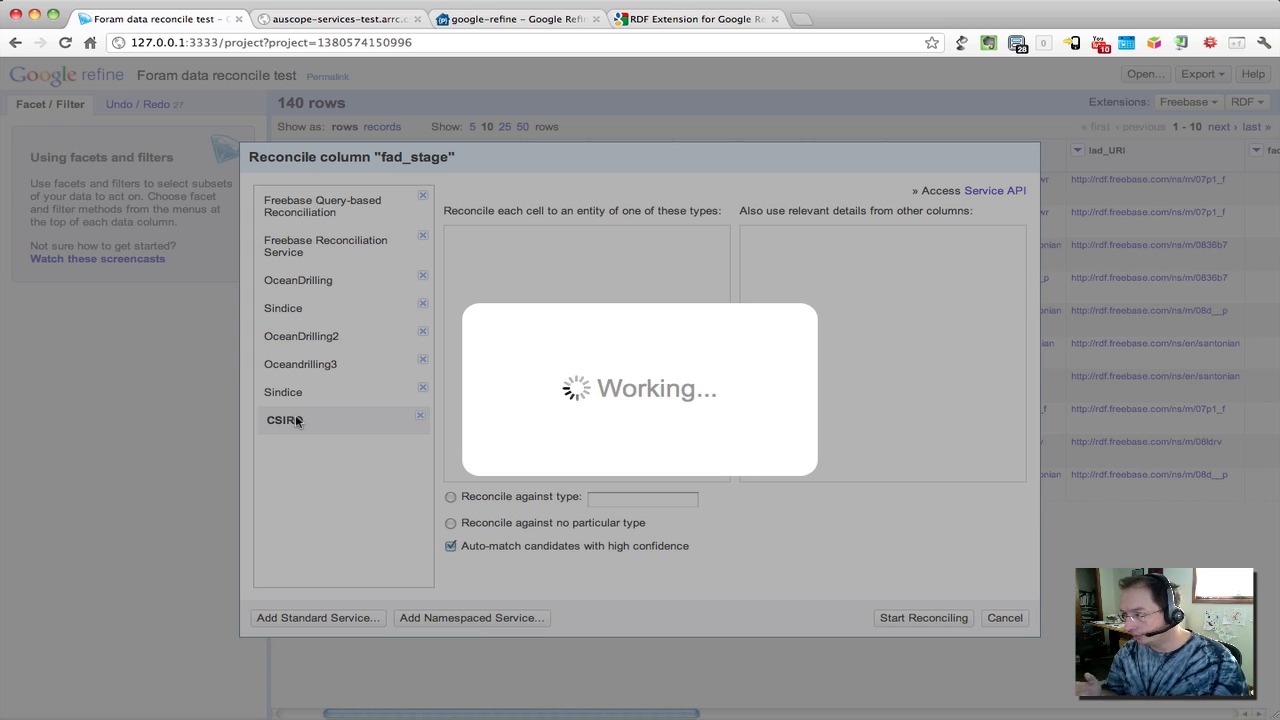
click(284, 419)
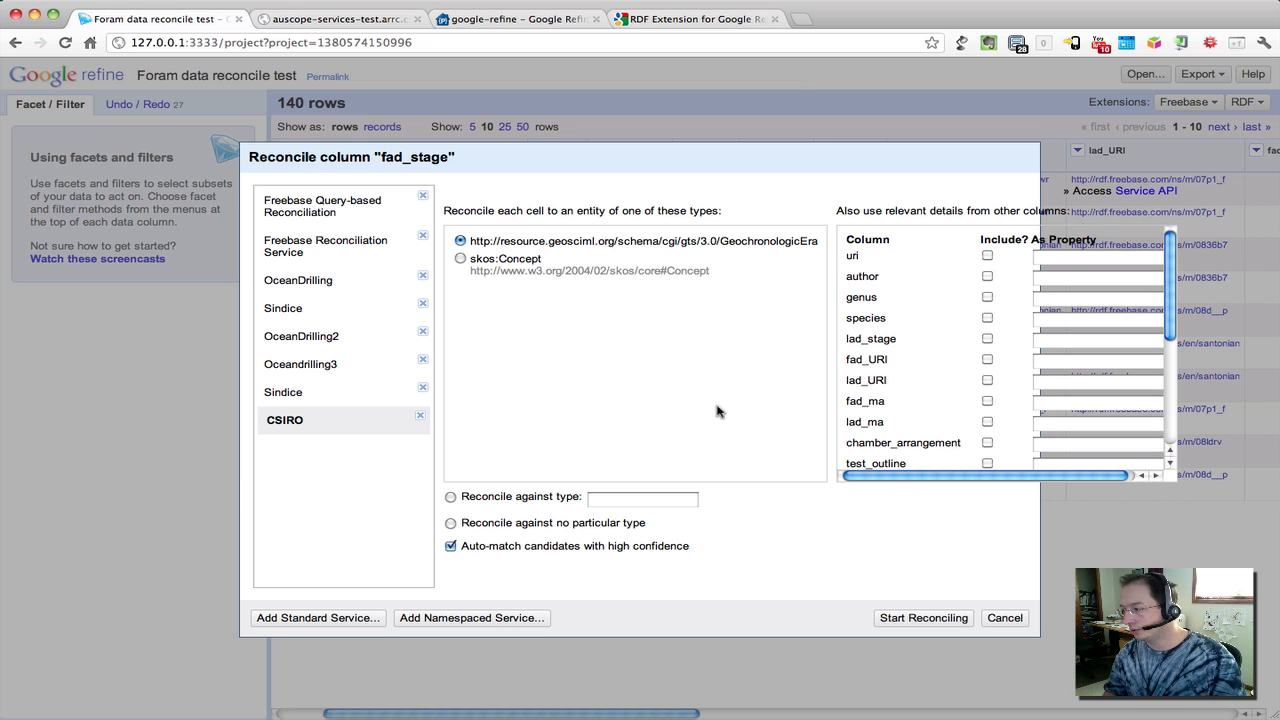
click(922, 617)
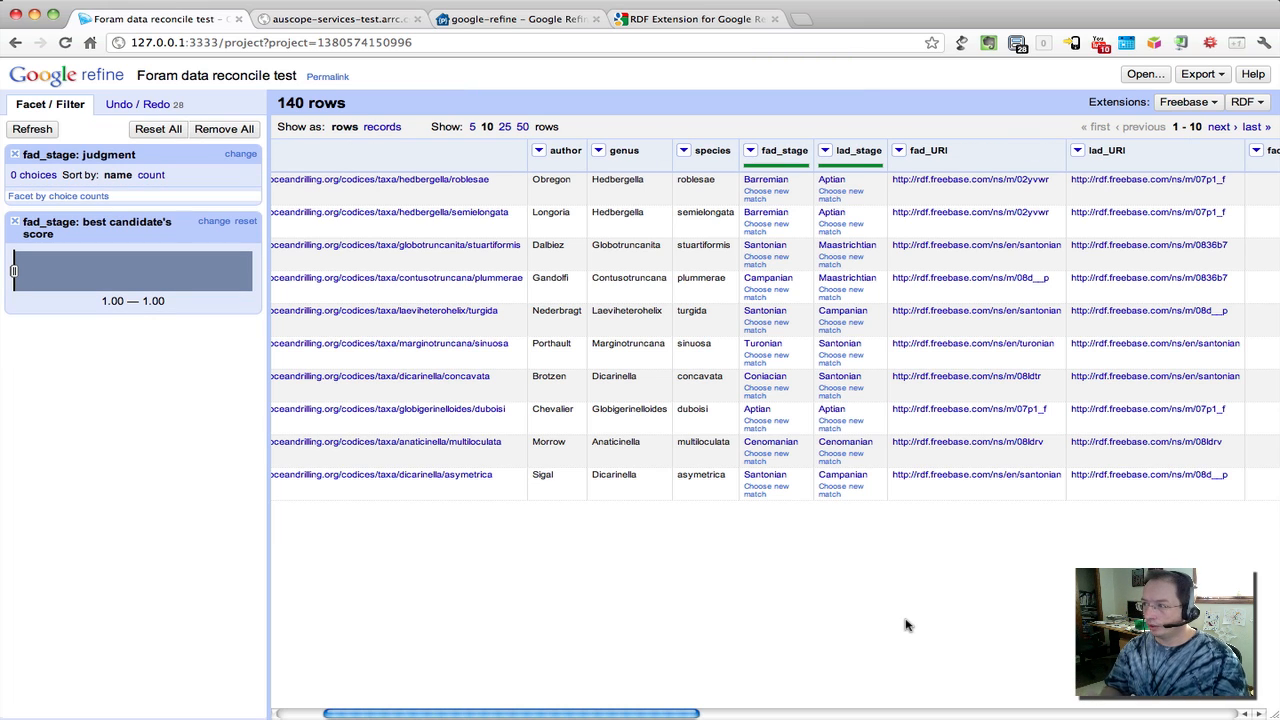
mouse_move(35, 293)
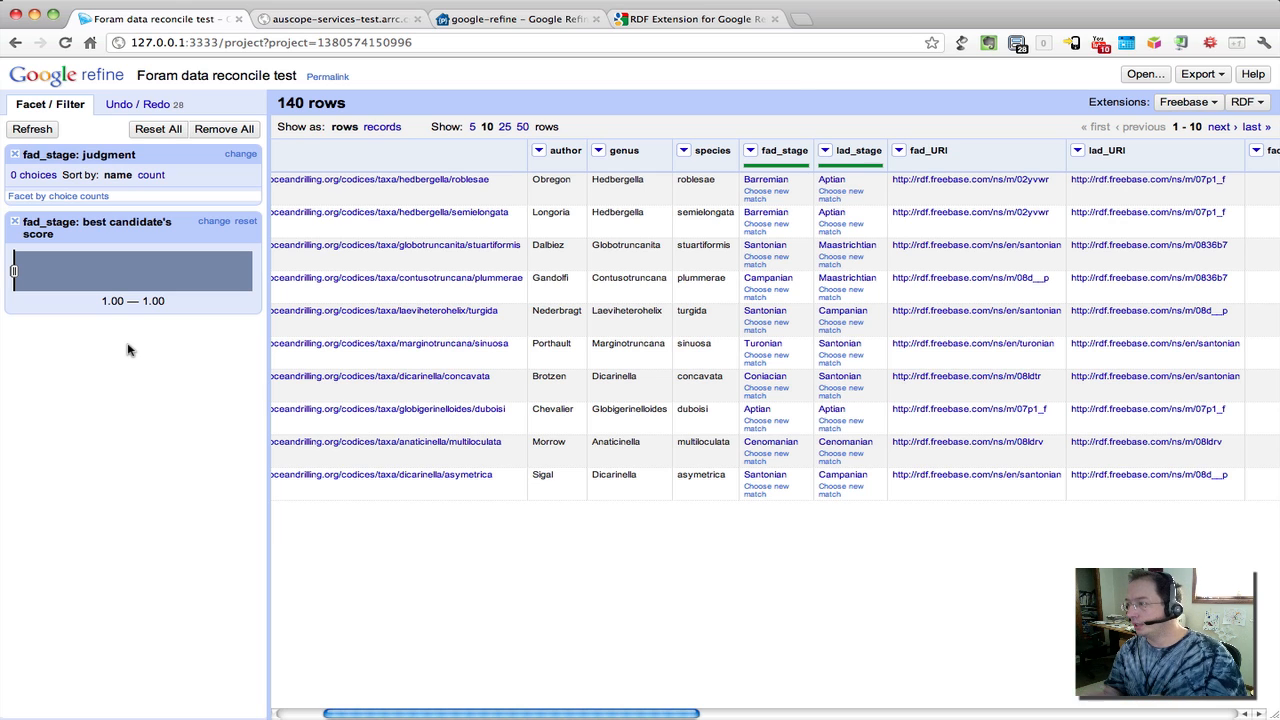
mouse_move(689, 233)
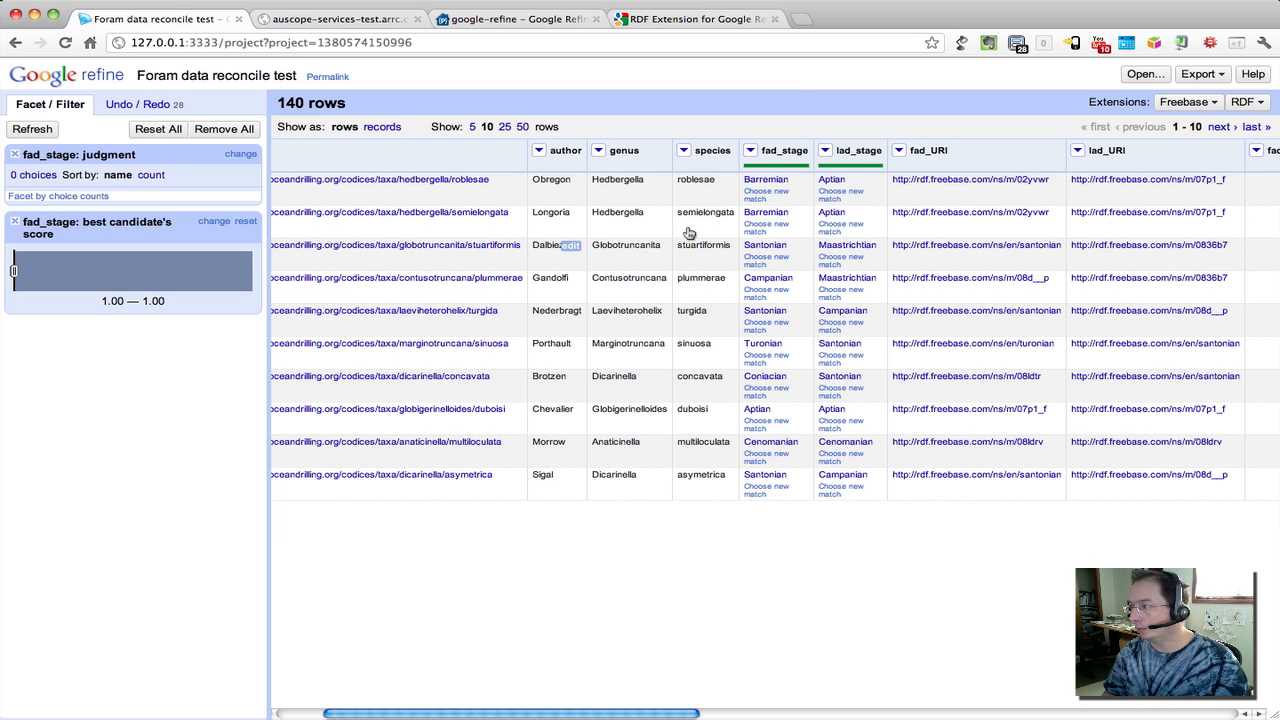
Step: Choose 'Add column based on this column' from the fad_stage column menu
click(751, 154)
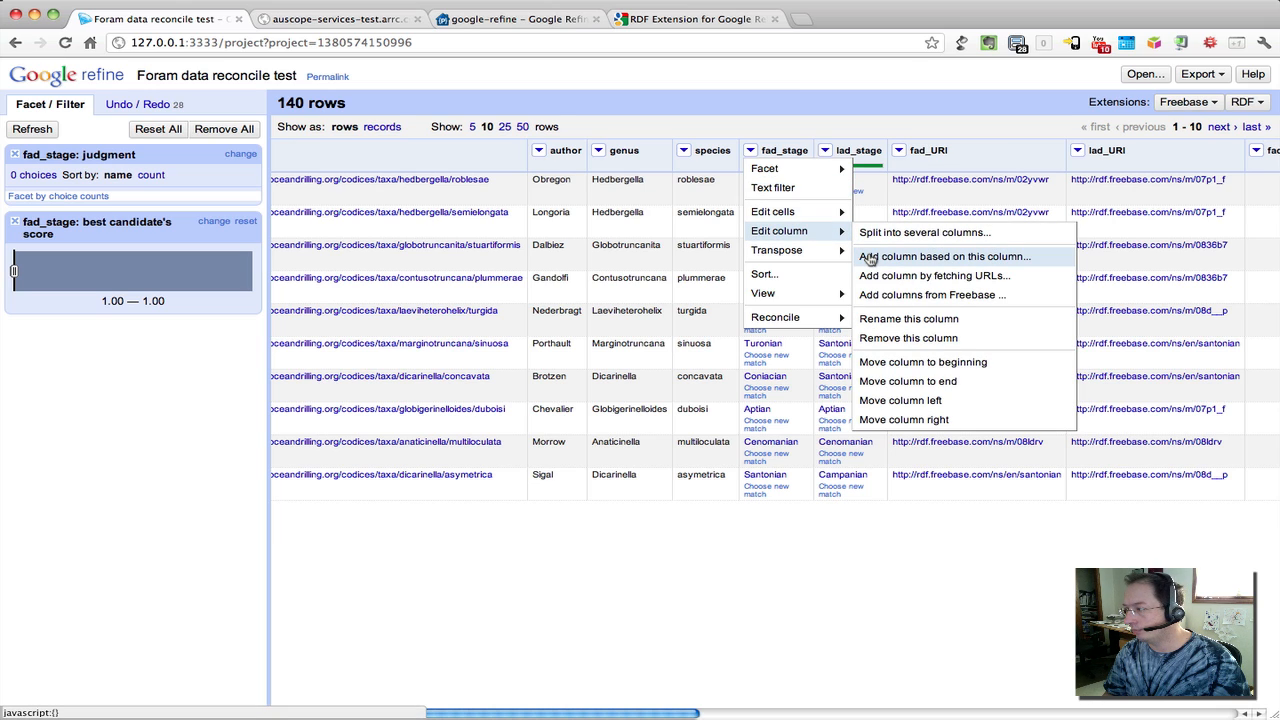
click(924, 256)
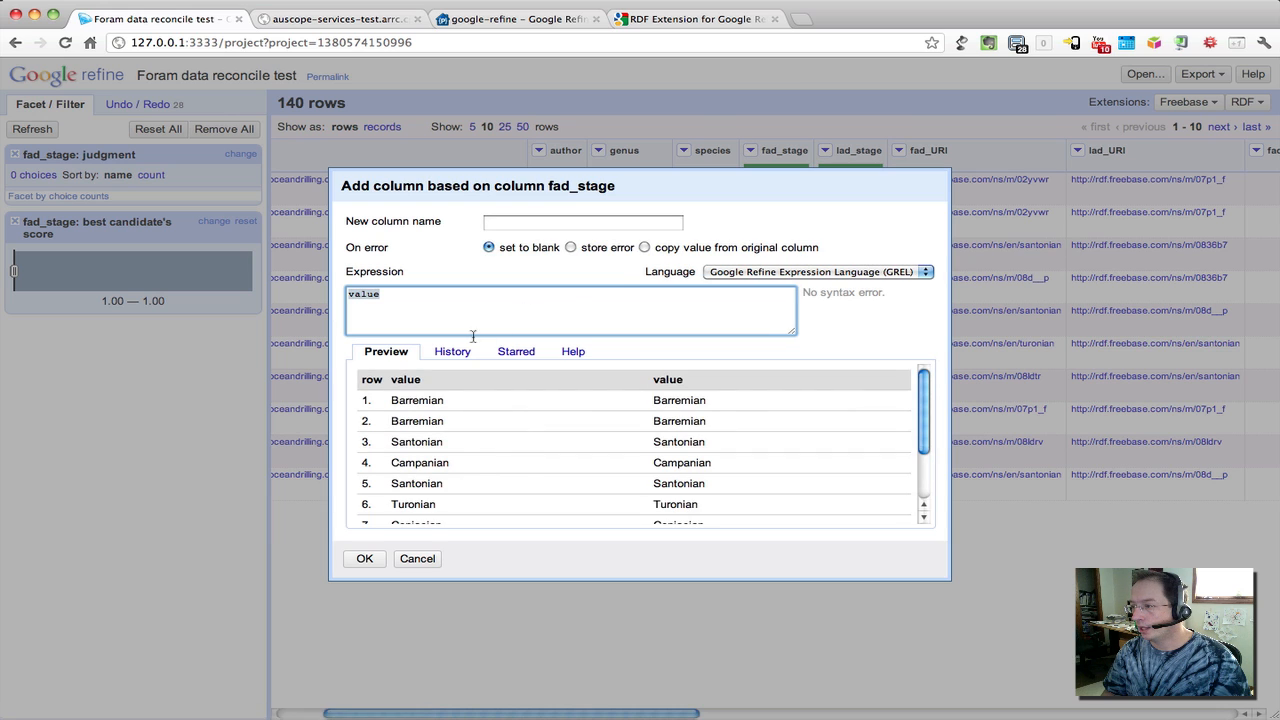
Step: Create the CSIRO URI column from the history expression cell.recon.match.id
click(451, 351)
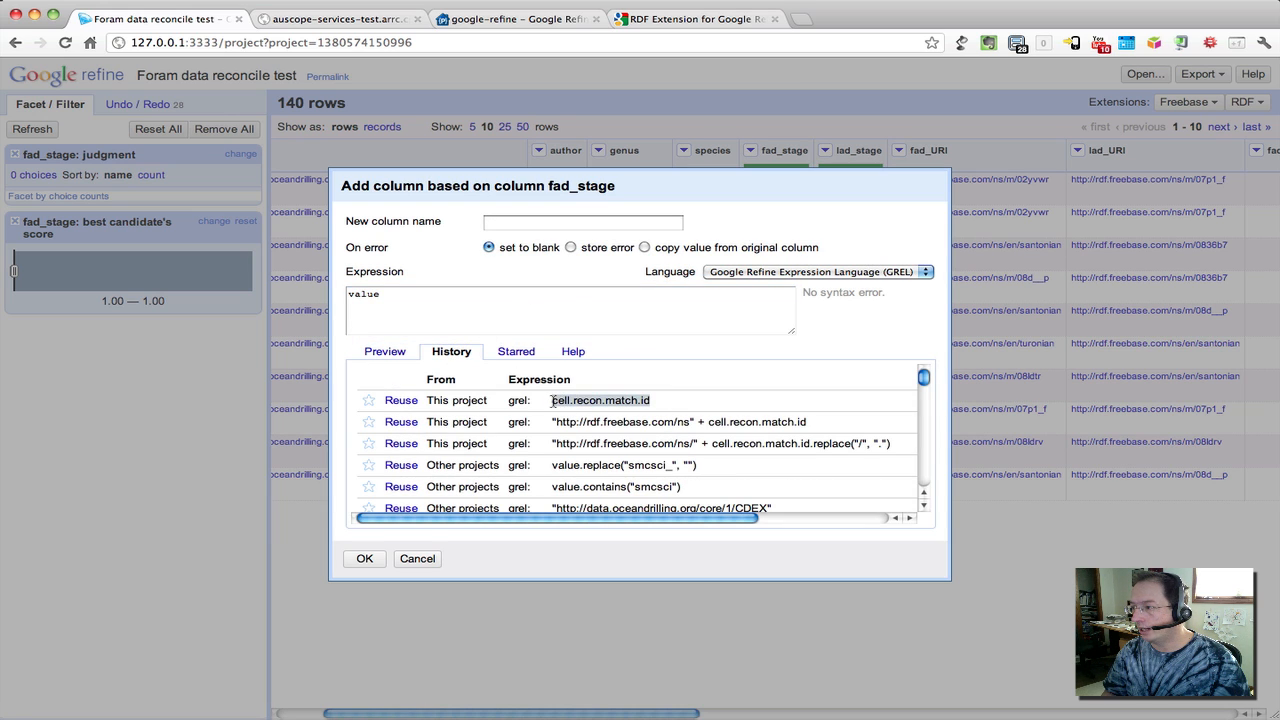
click(400, 400)
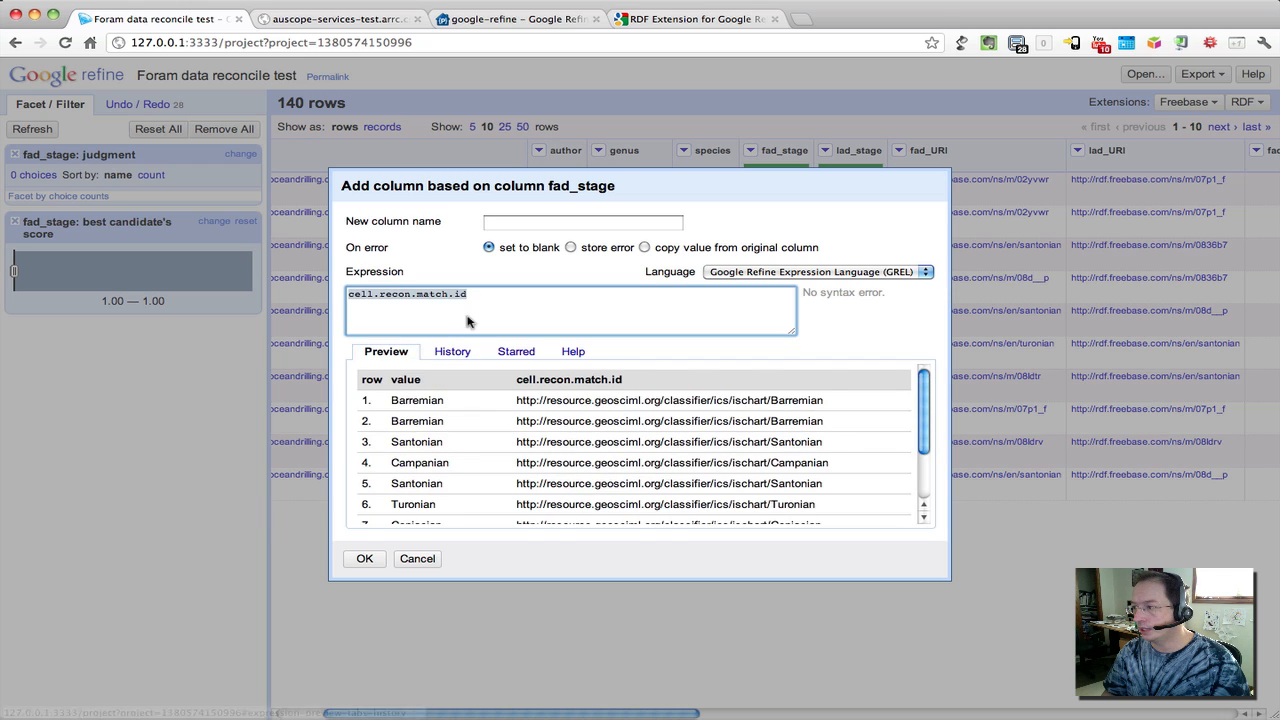
mouse_move(635, 445)
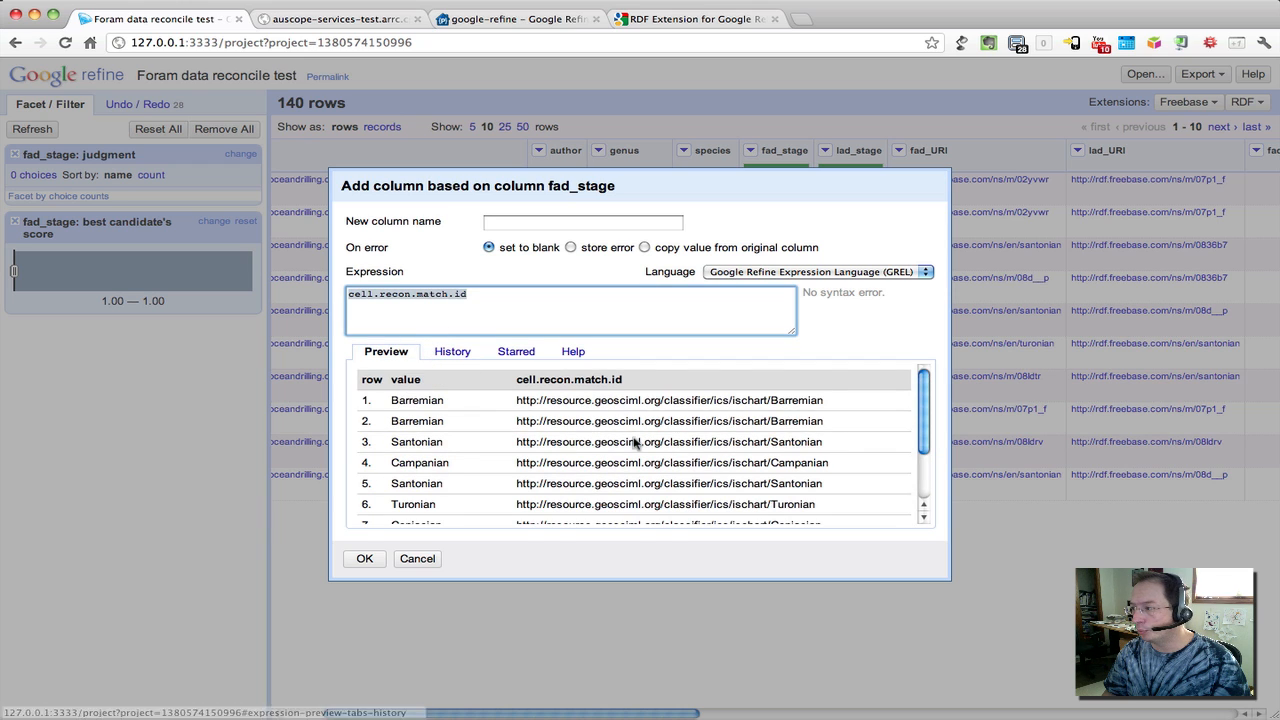
mouse_move(630, 460)
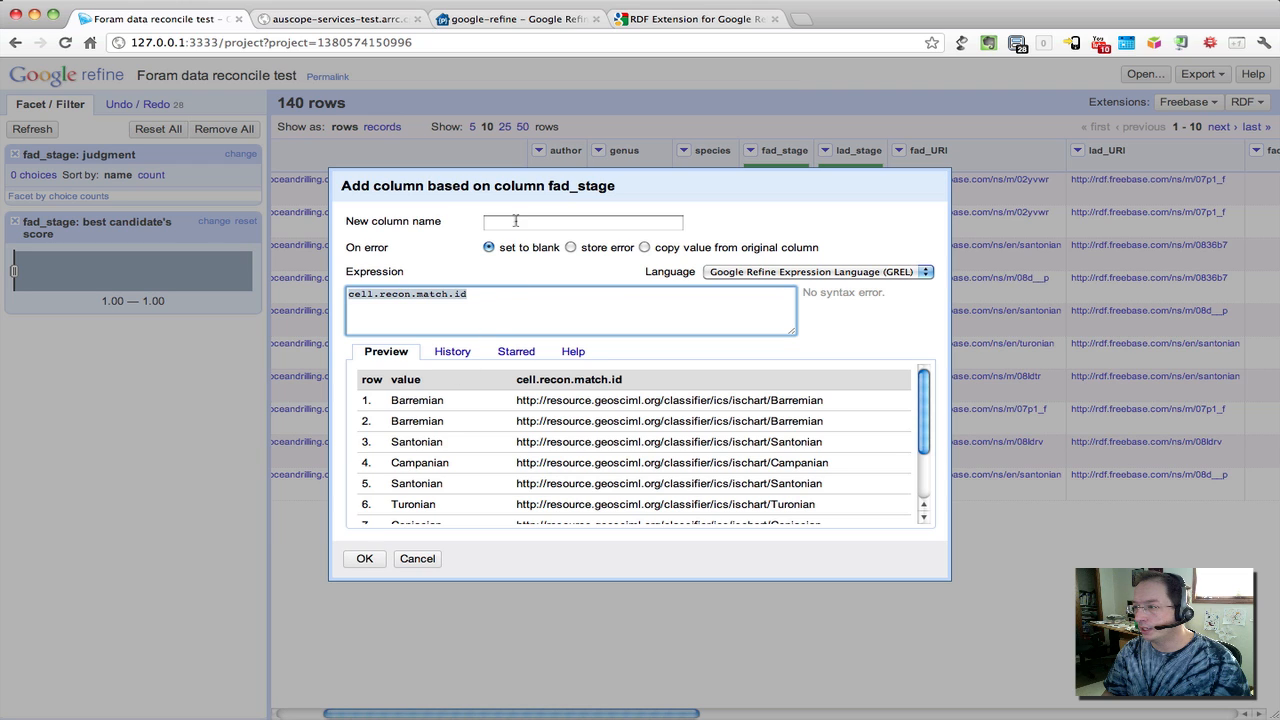
text(csi)
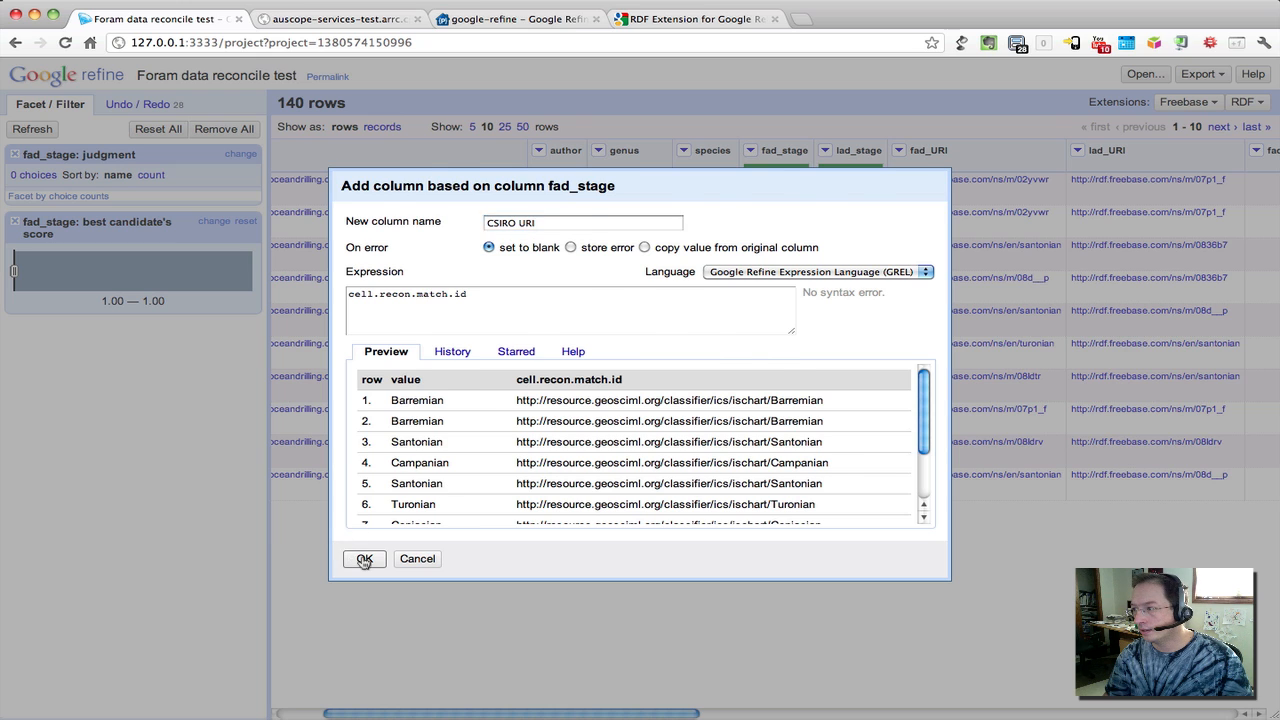
click(363, 558)
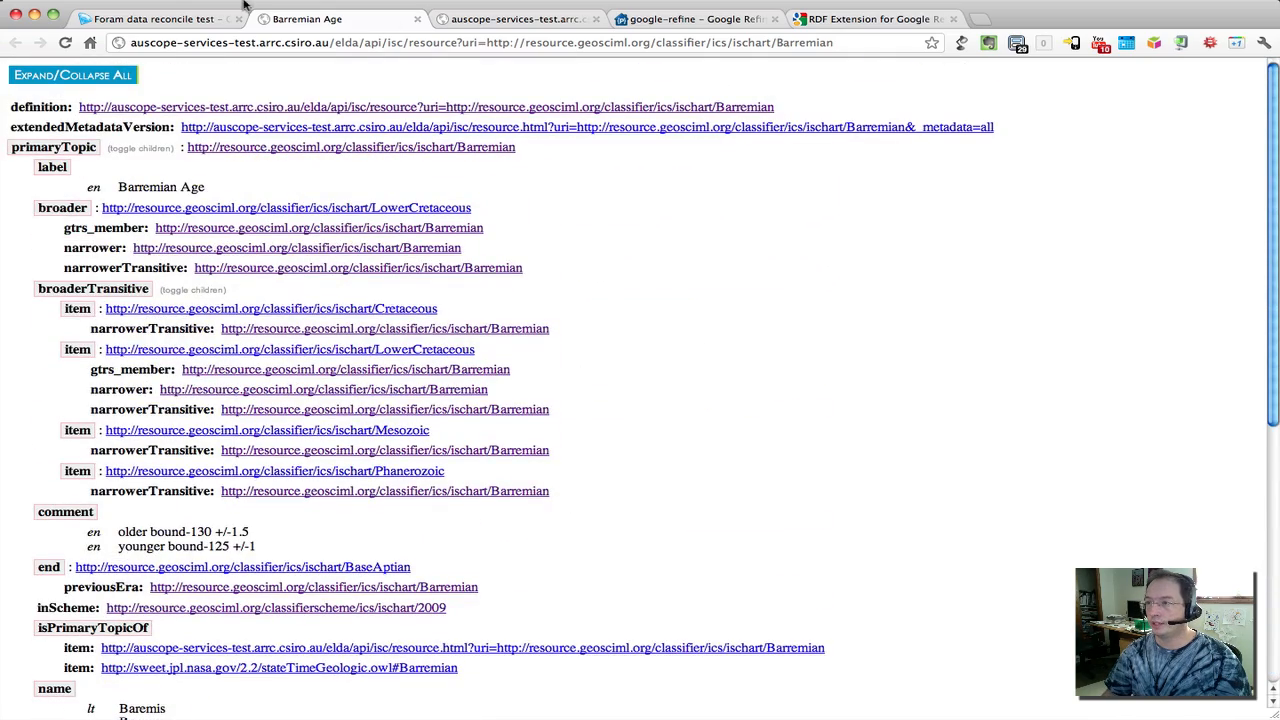
click(150, 18)
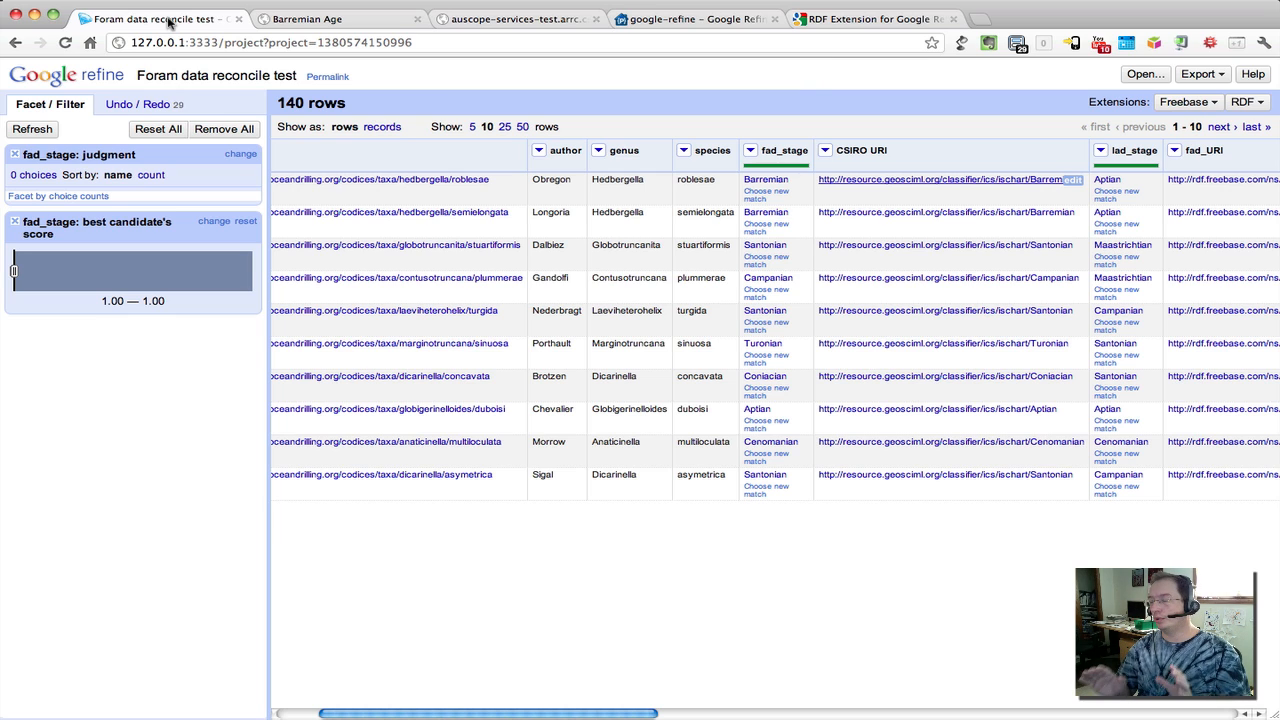